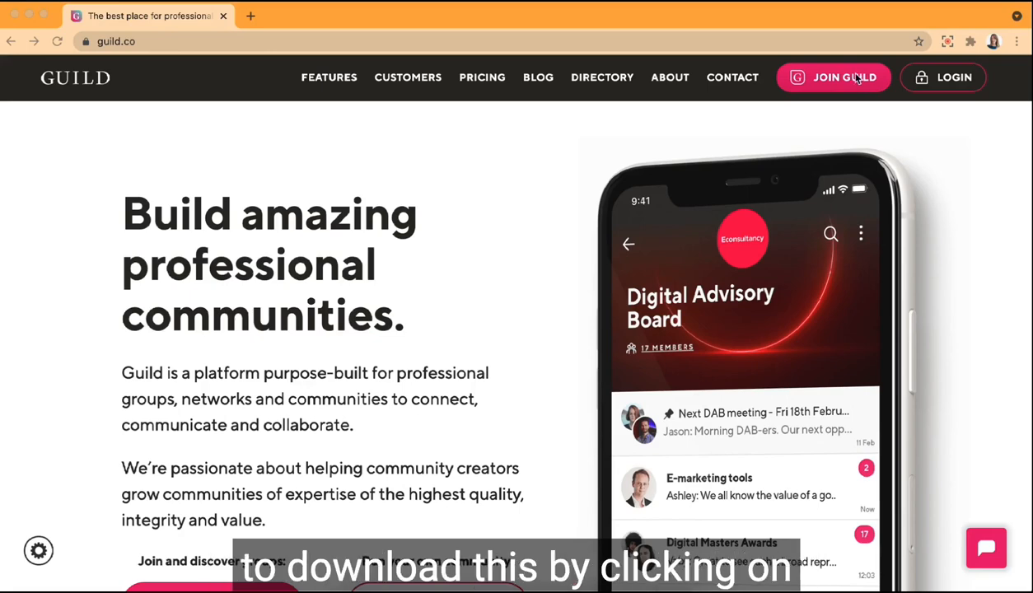
Go to the Join Guild page on guild.co and head to the login.
click(851, 78)
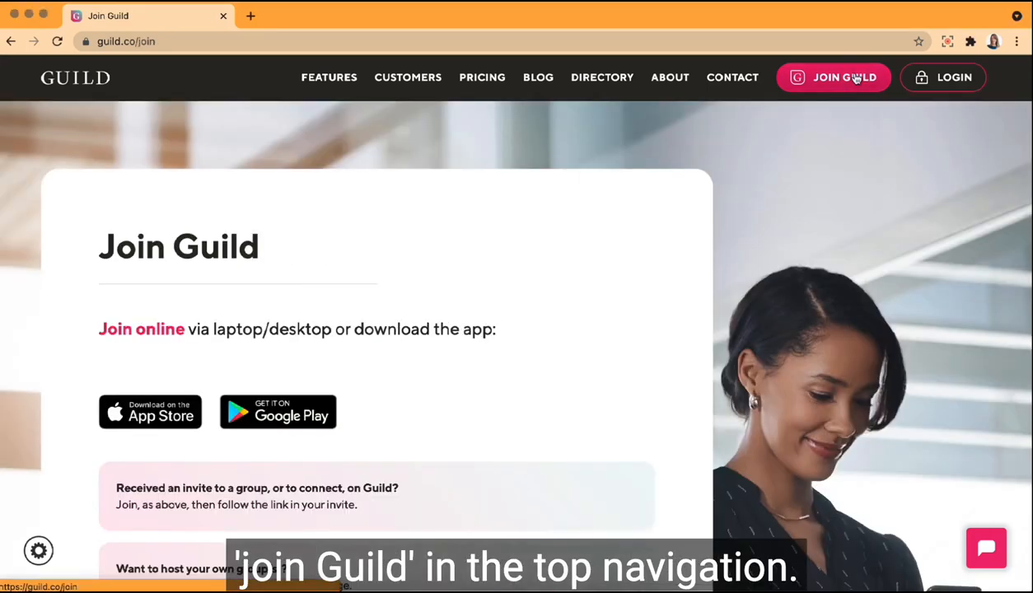
mouse_move(522, 273)
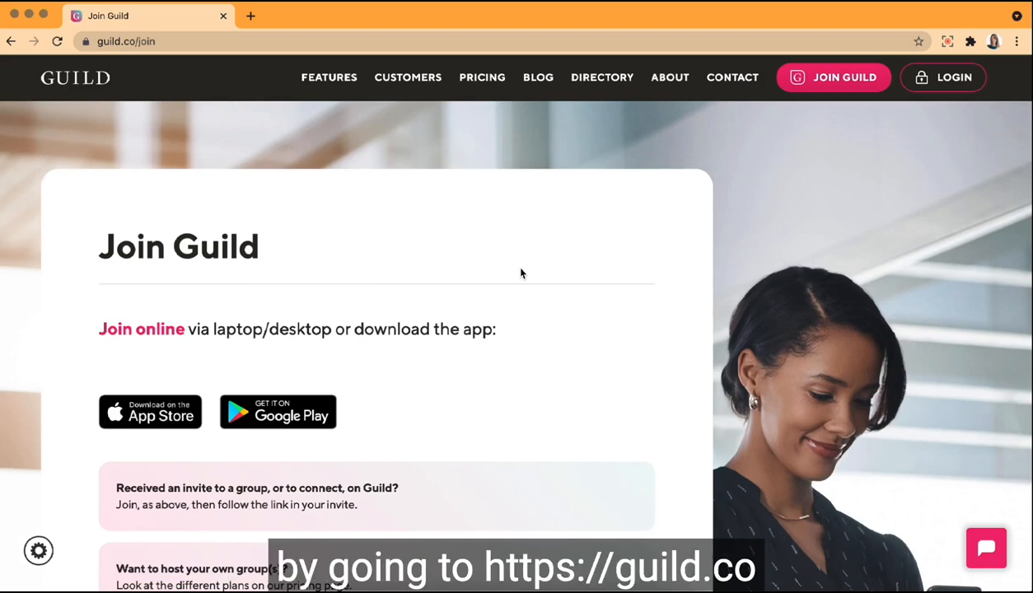
click(952, 78)
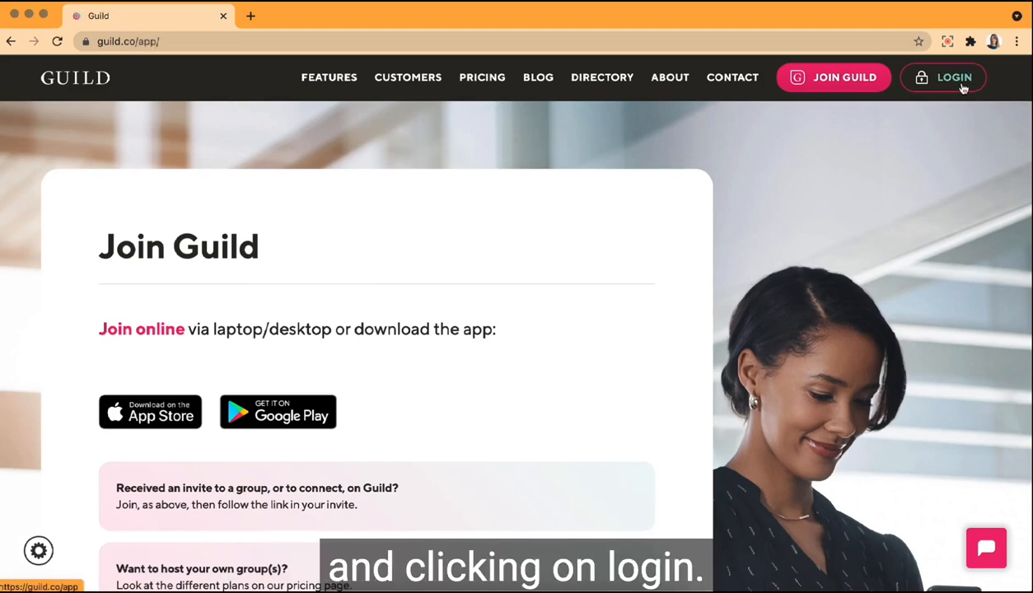
Sign in to the Guild web app, landing on the Demo Lounge feed.
click(955, 77)
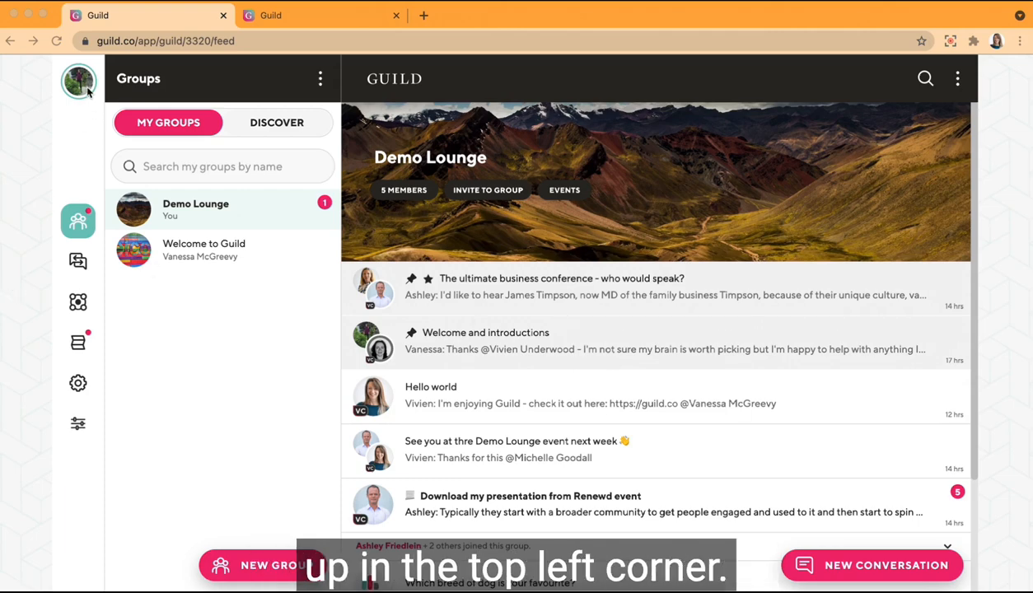
click(79, 81)
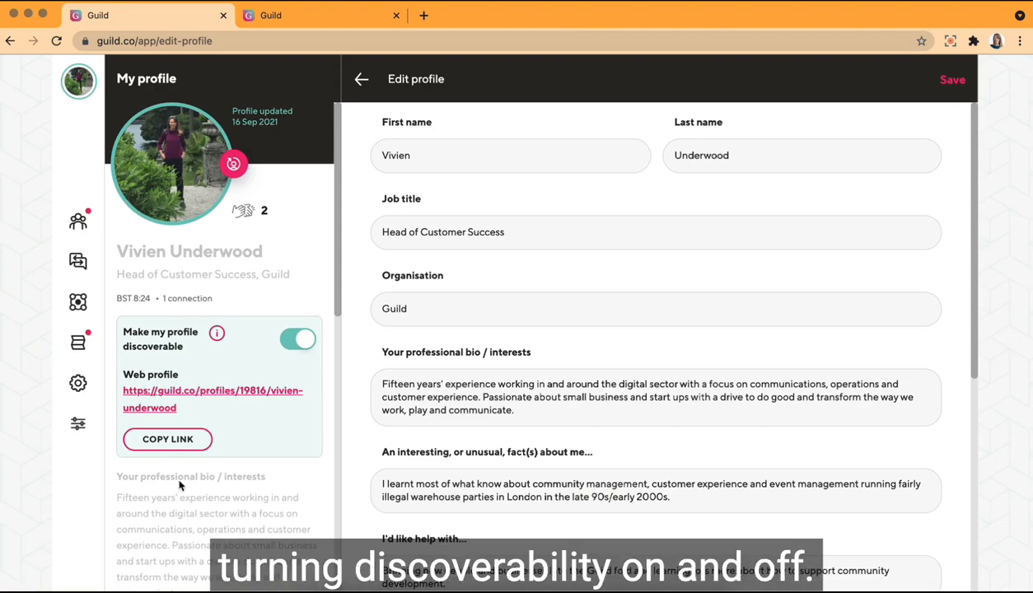
mouse_move(437, 365)
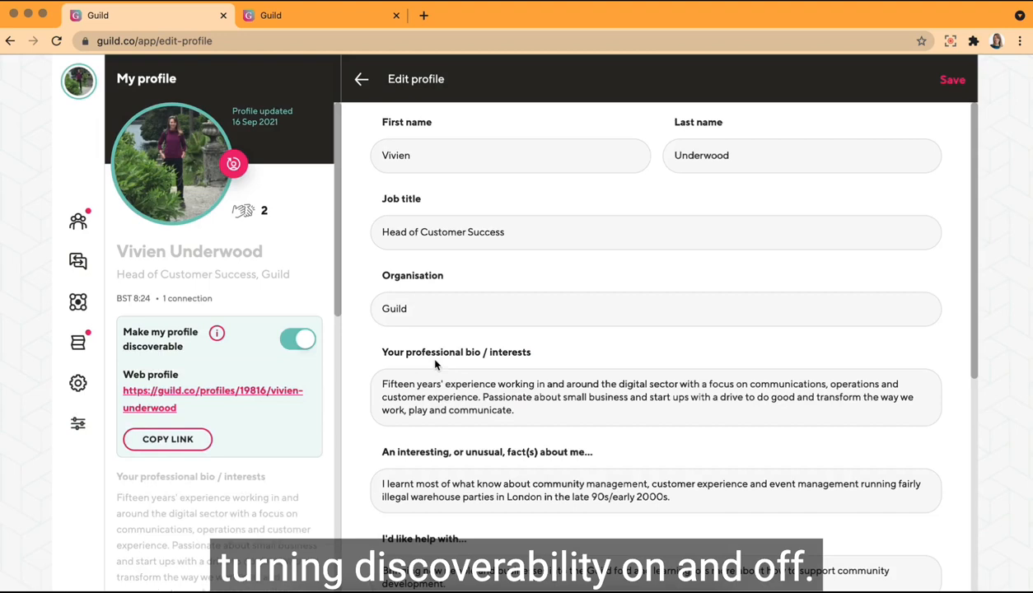
click(297, 340)
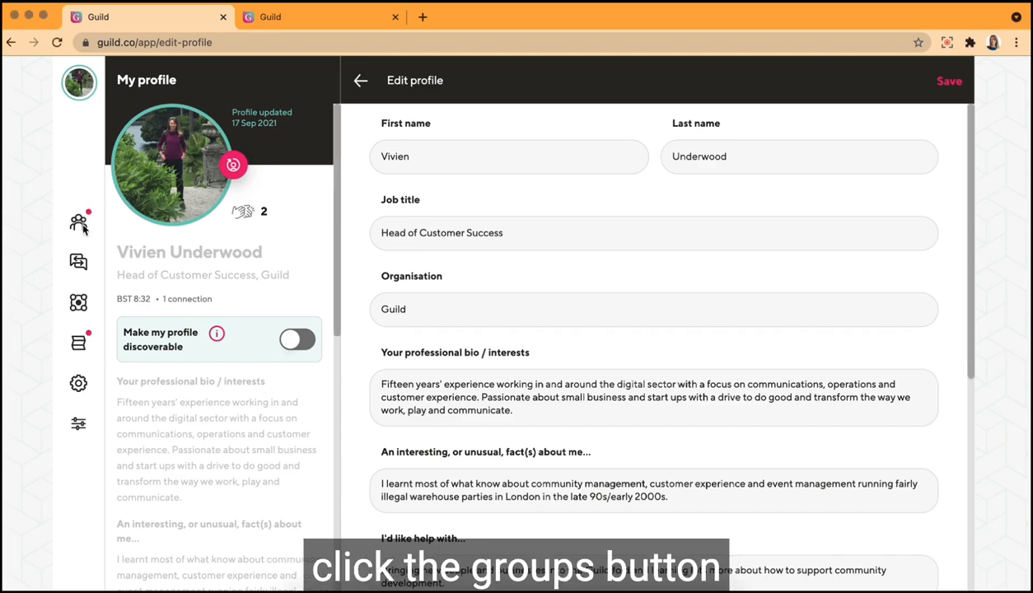
Discover public groups, view the CREO group's details, and return to My Groups.
click(79, 221)
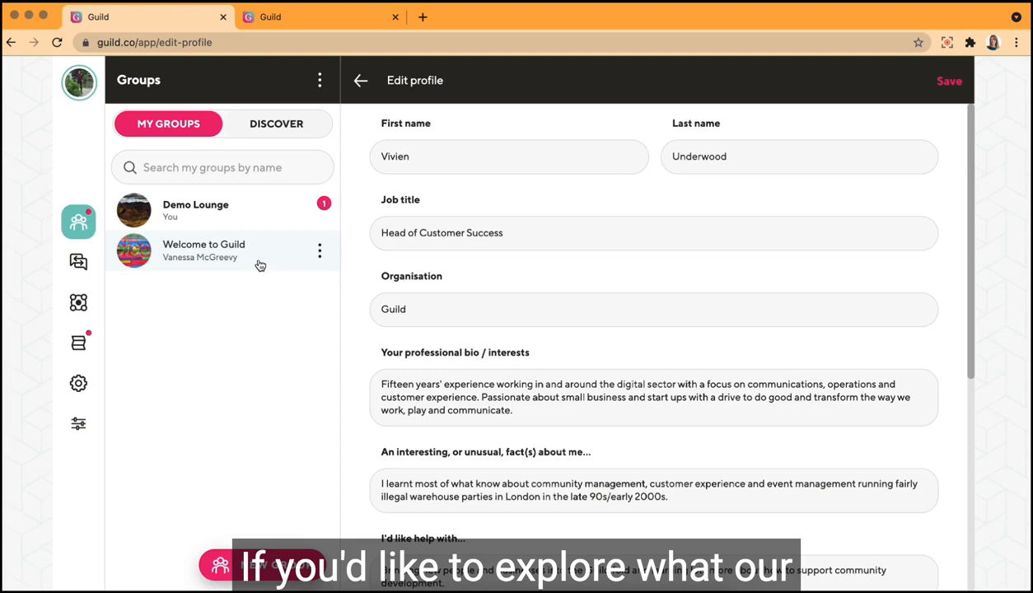
mouse_move(313, 143)
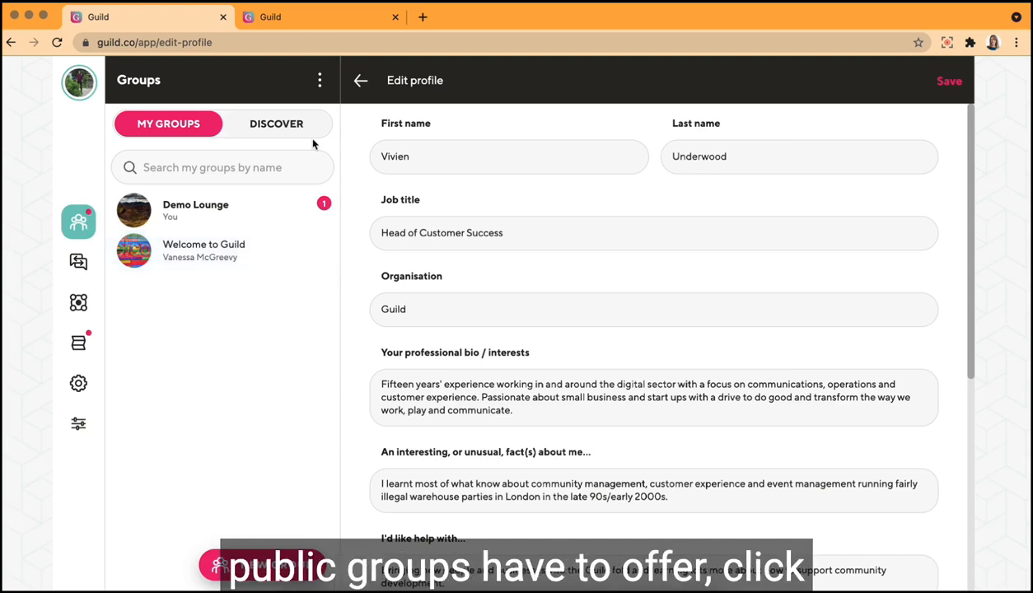
click(277, 124)
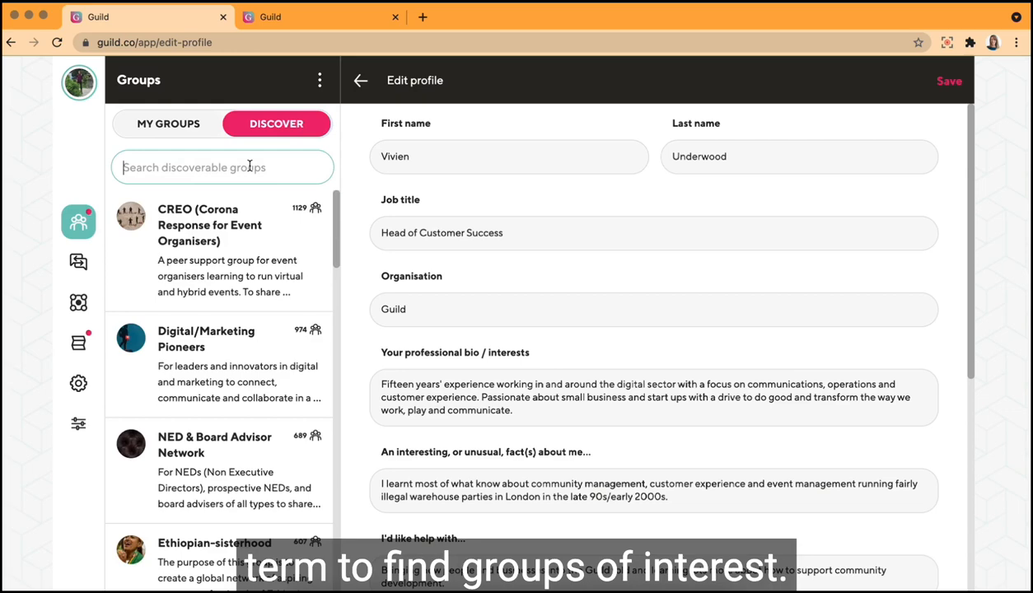
click(210, 224)
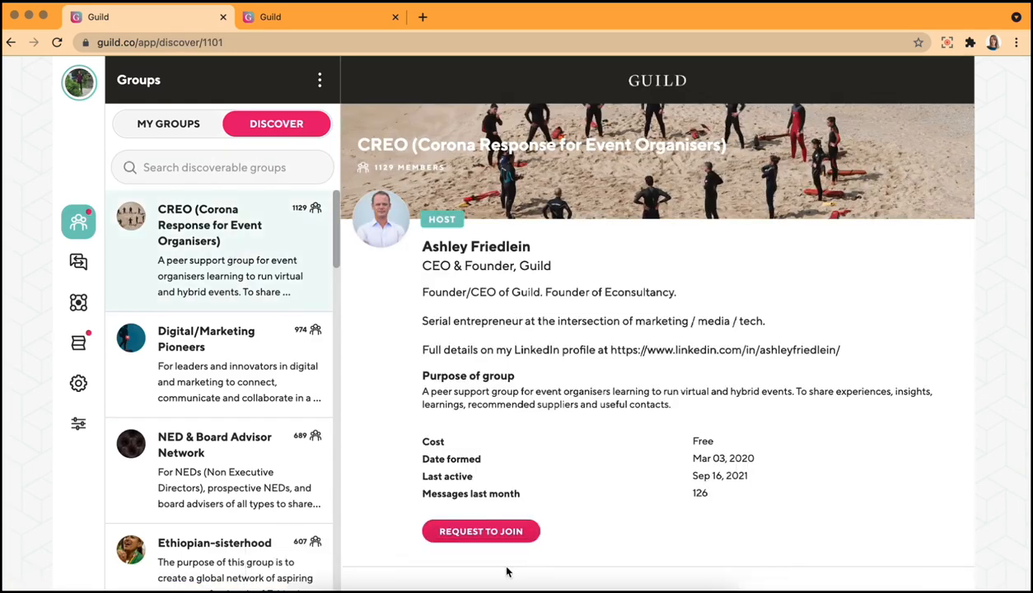
click(168, 124)
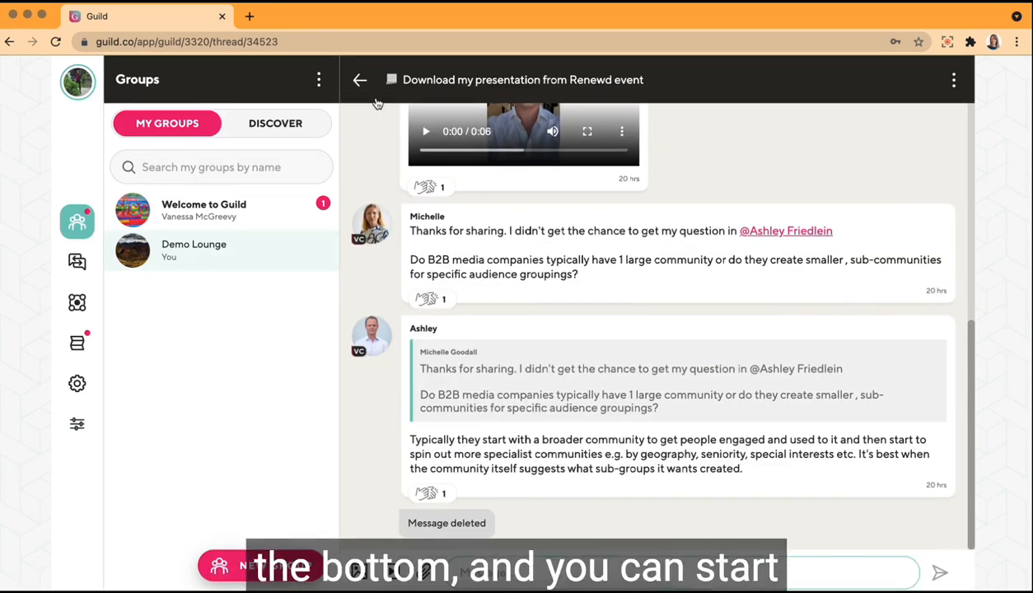
Start a blank new conversation post in Demo Lounge.
click(361, 80)
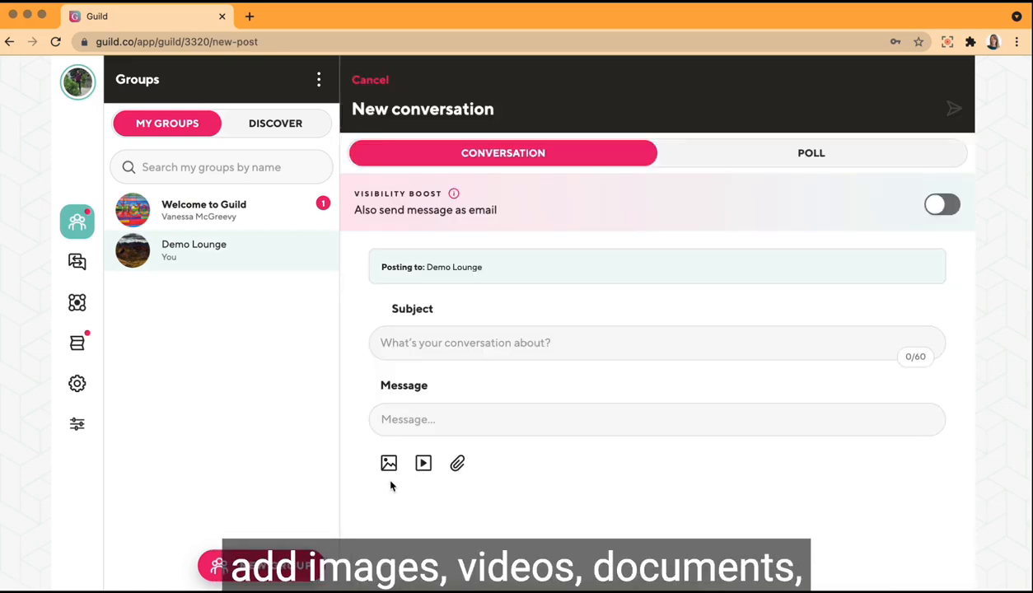
mouse_move(468, 488)
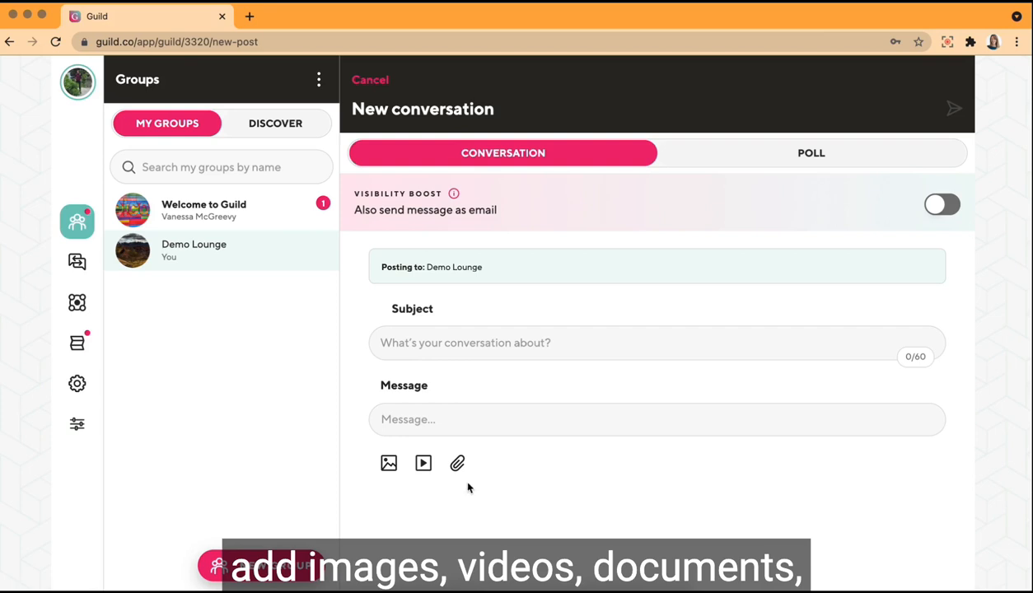
mouse_move(562, 435)
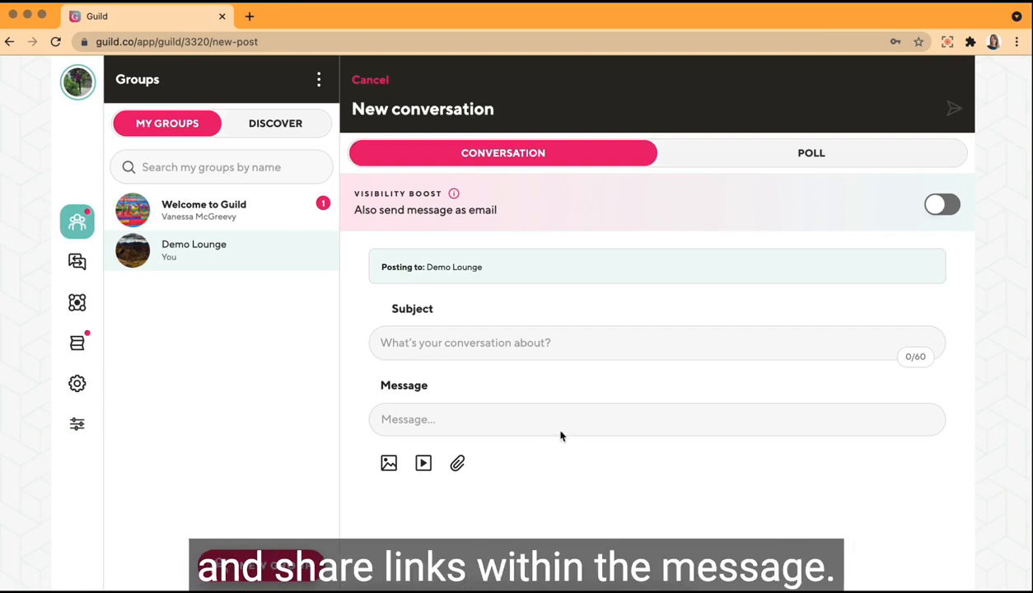
mouse_move(669, 224)
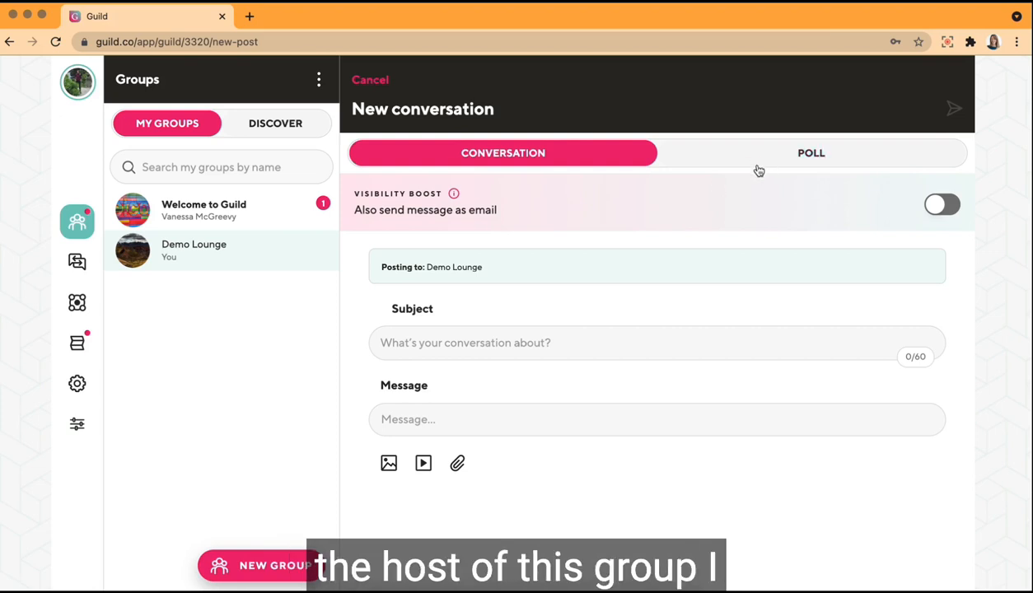
mouse_move(761, 161)
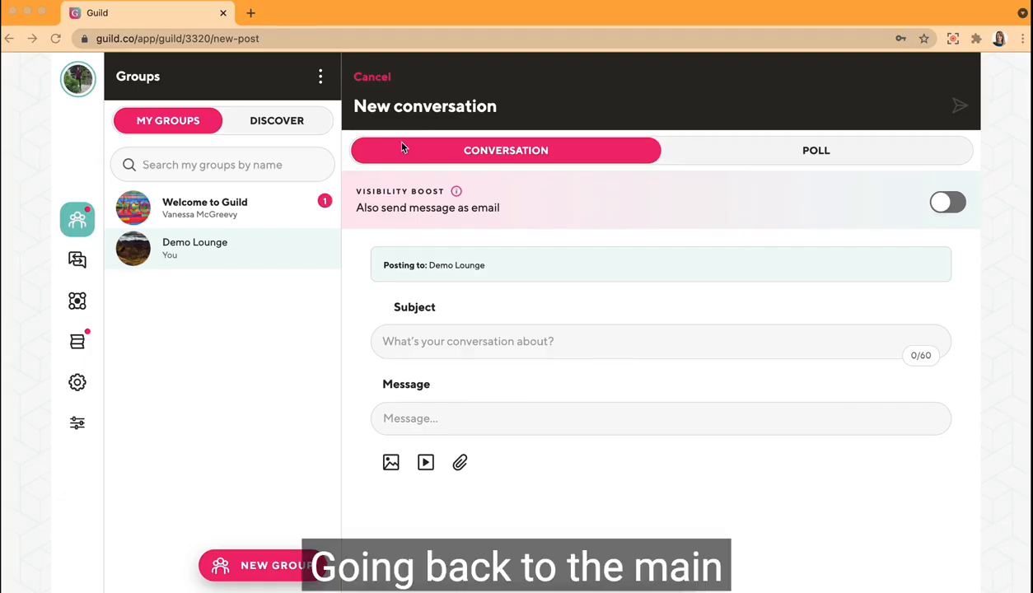
Browse Demo Lounge's feed and events, then view its About page with host and purpose.
click(372, 78)
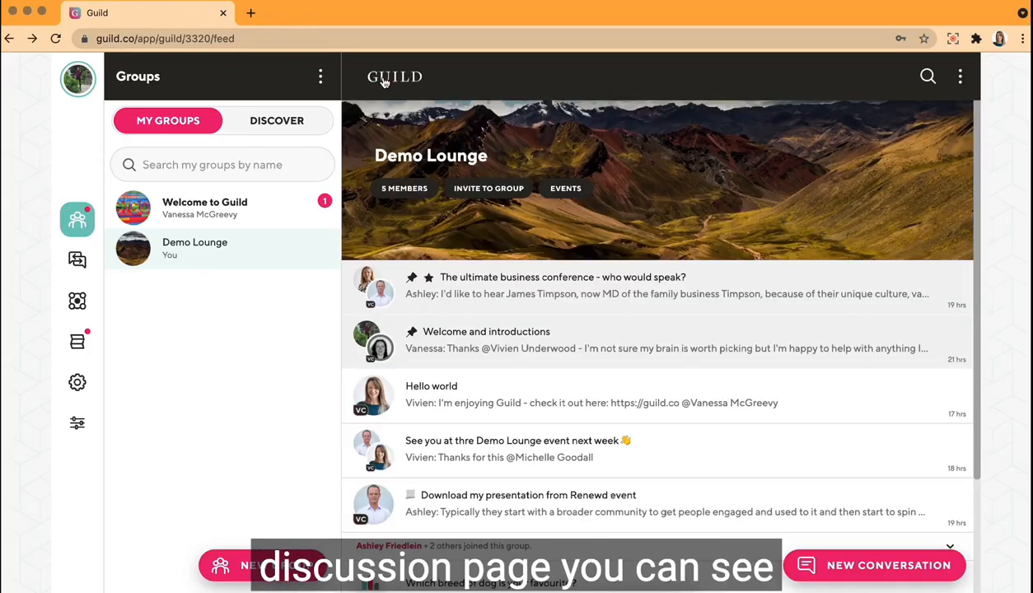
mouse_move(672, 219)
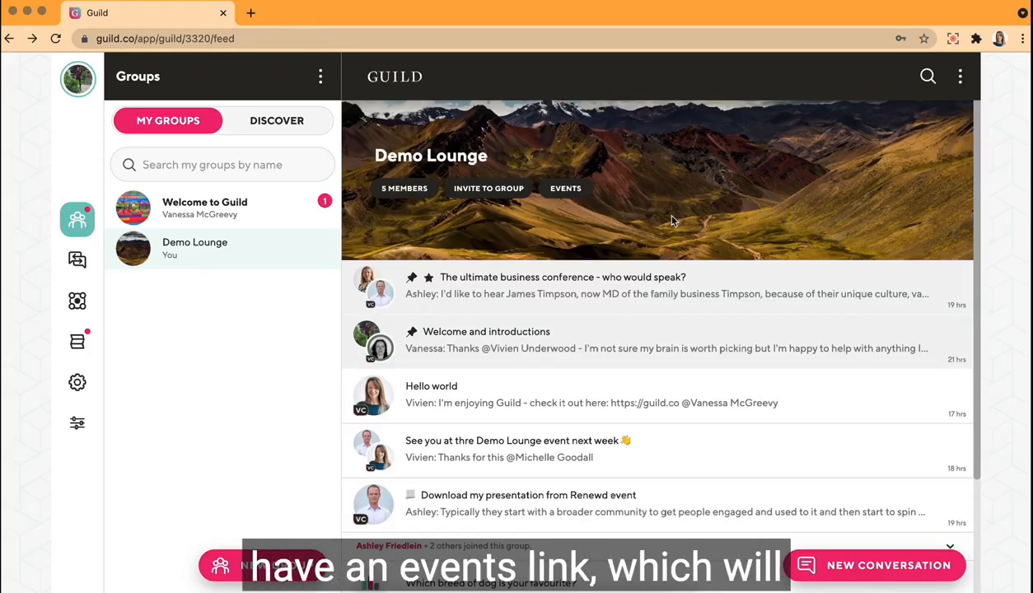
click(565, 188)
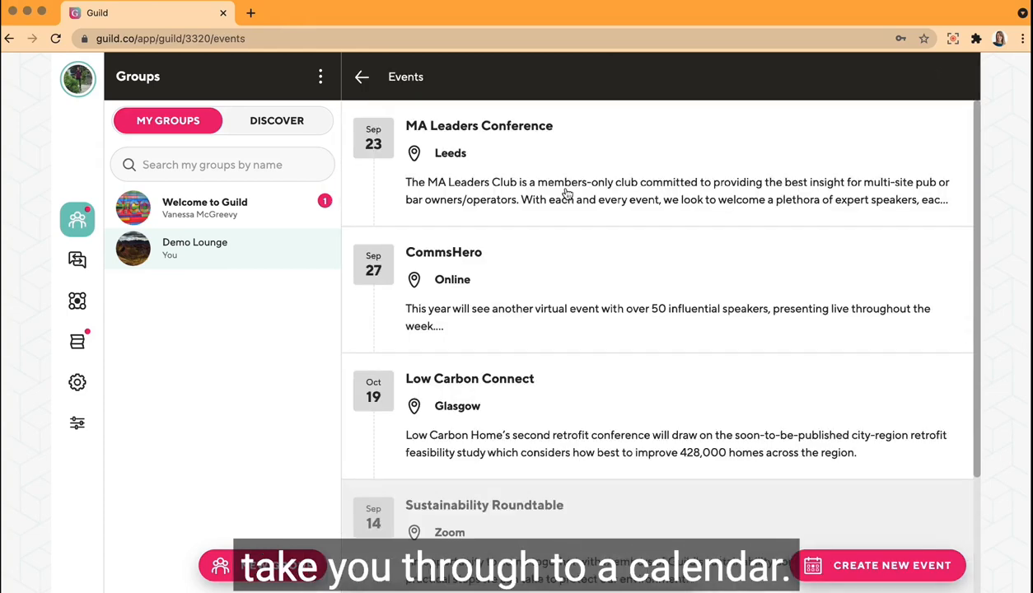
click(361, 78)
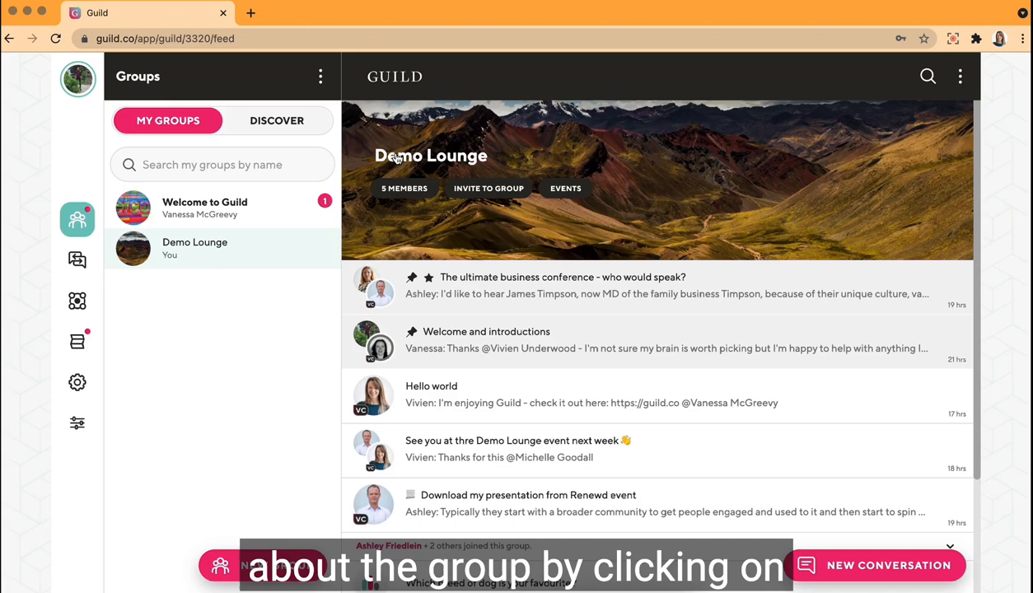
click(432, 155)
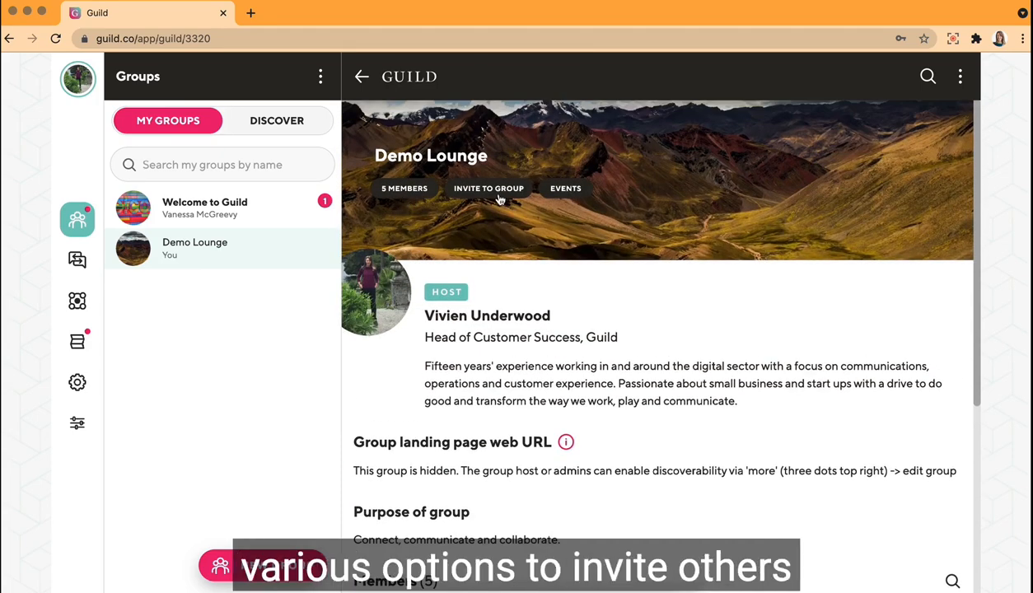
click(488, 188)
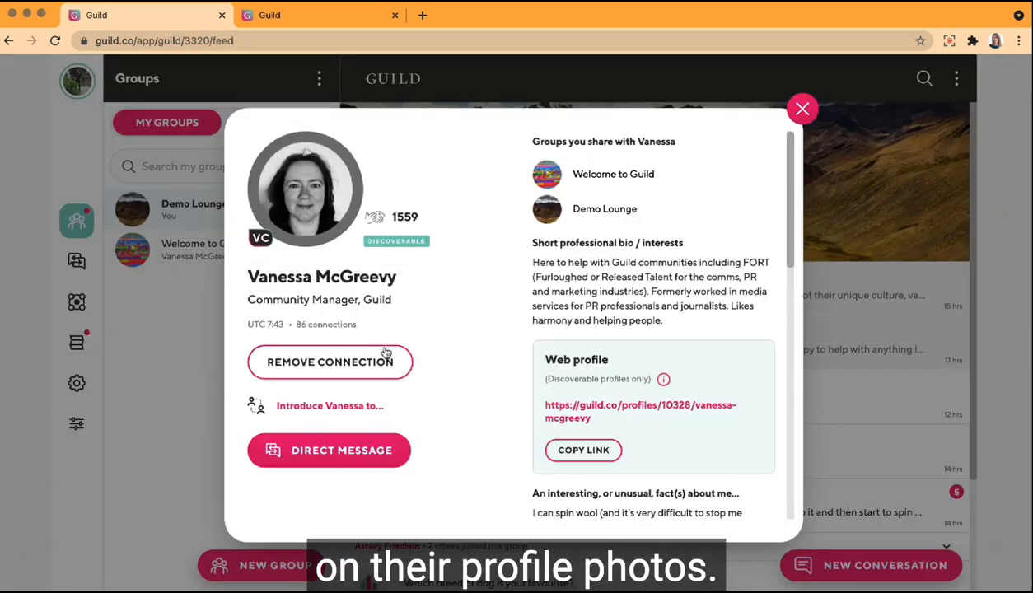
mouse_move(696, 431)
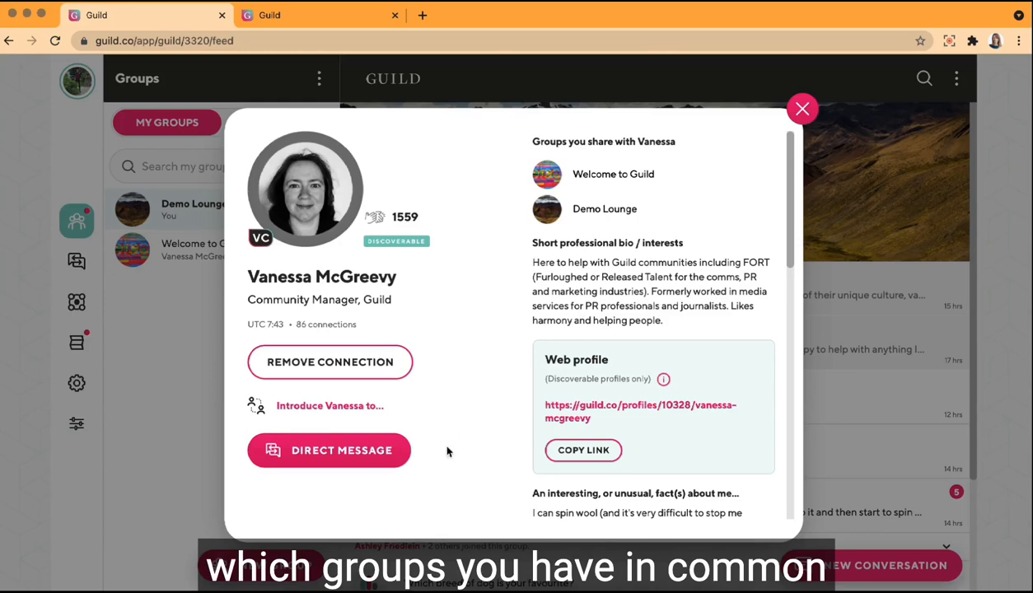
mouse_move(362, 489)
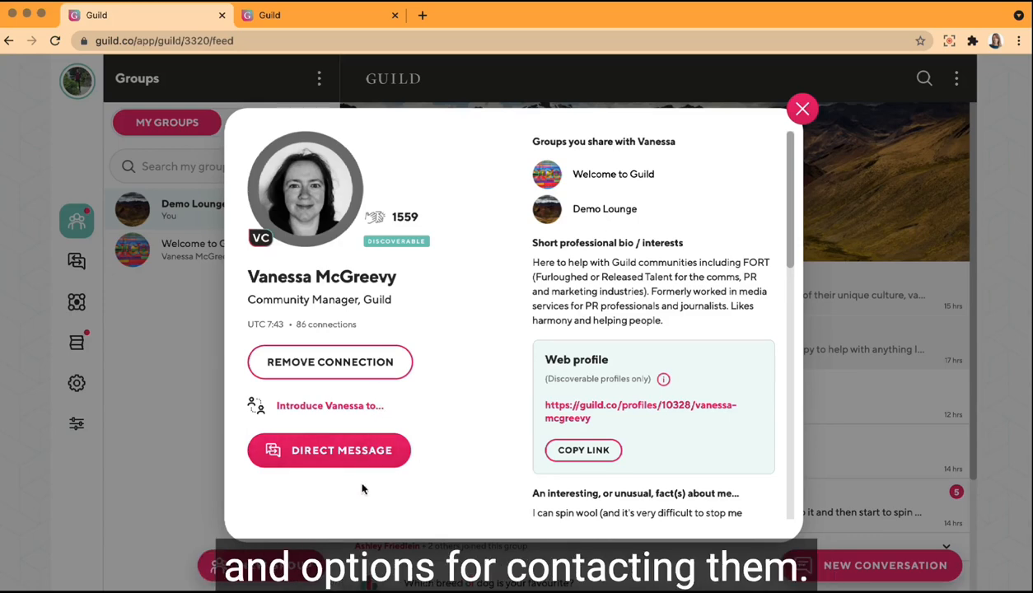
click(802, 109)
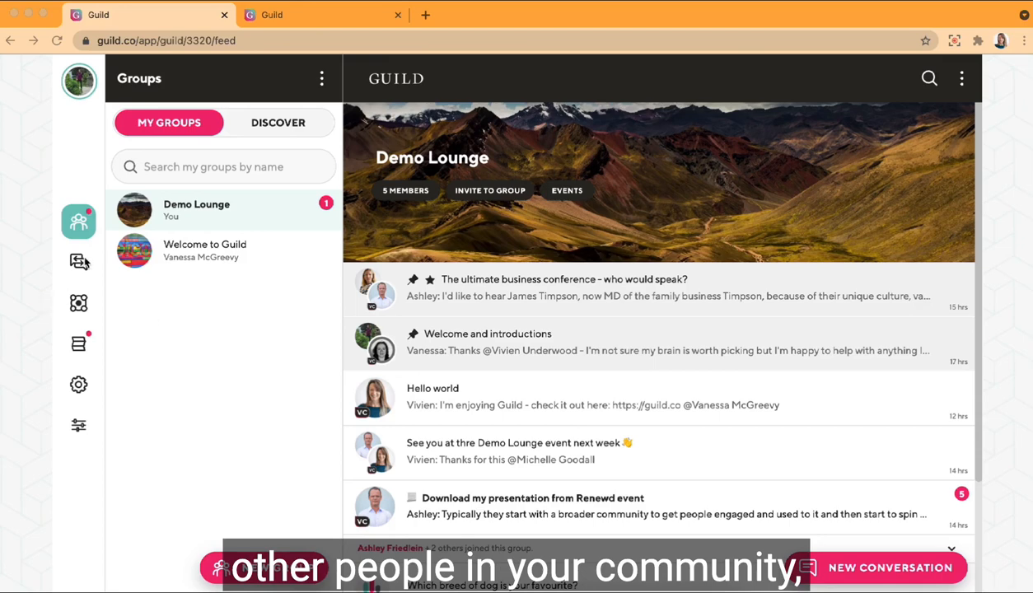
click(79, 262)
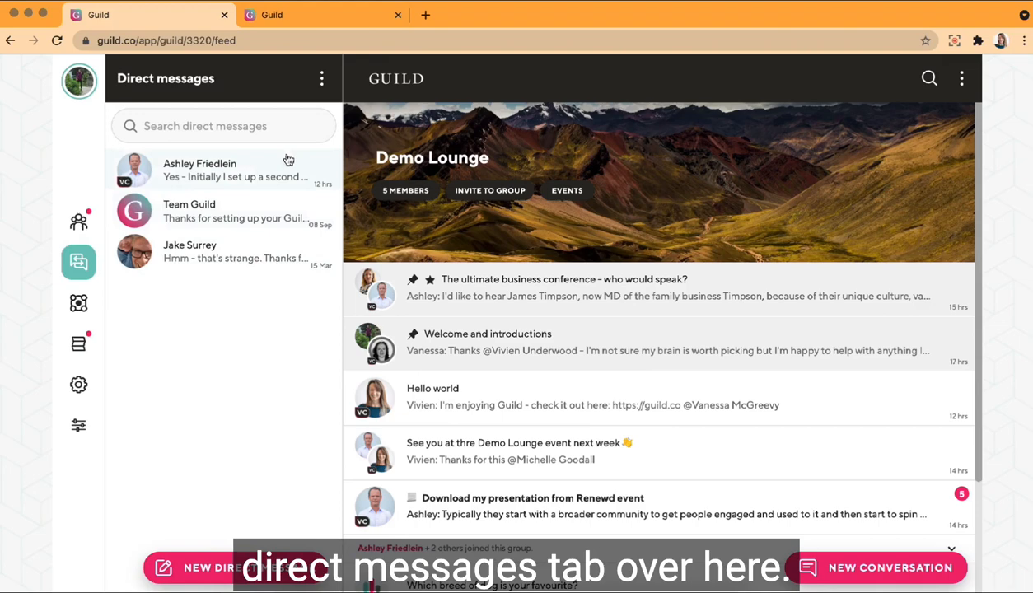
mouse_move(139, 318)
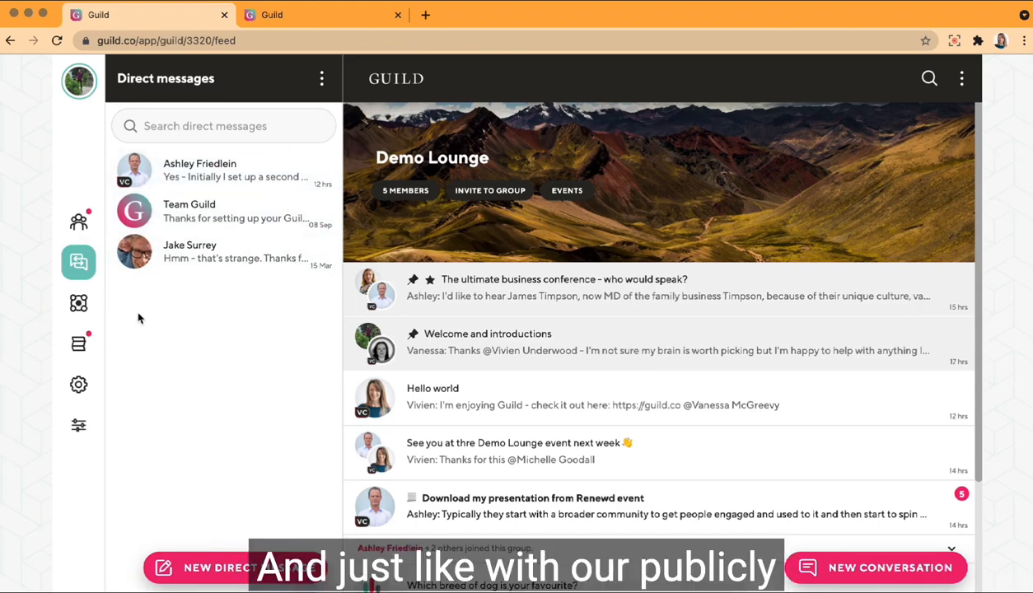
mouse_move(79, 303)
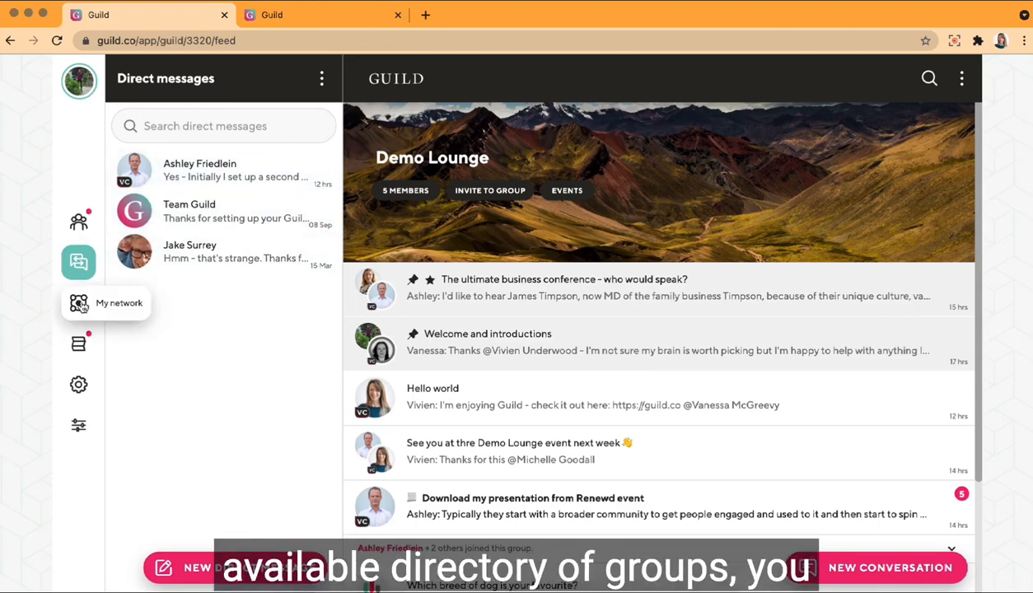
Browse discoverable profiles in My network, then go to account settings.
click(79, 303)
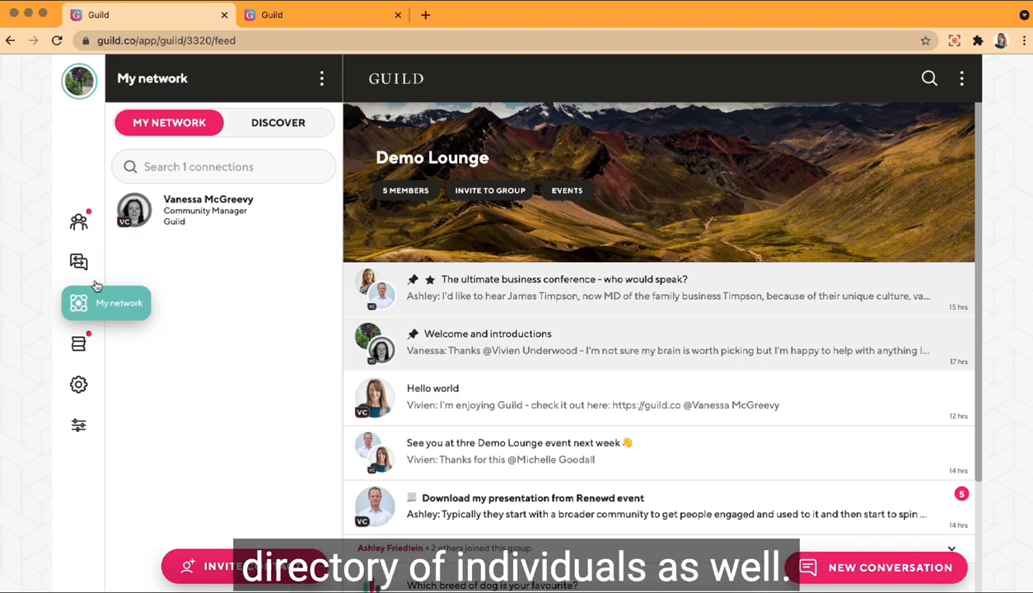
click(276, 122)
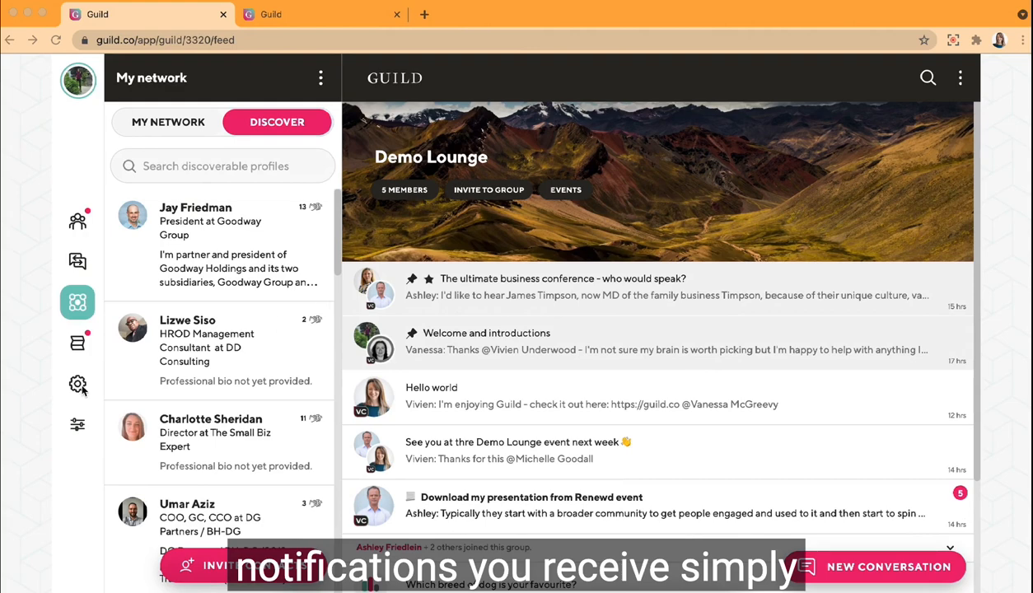
click(77, 386)
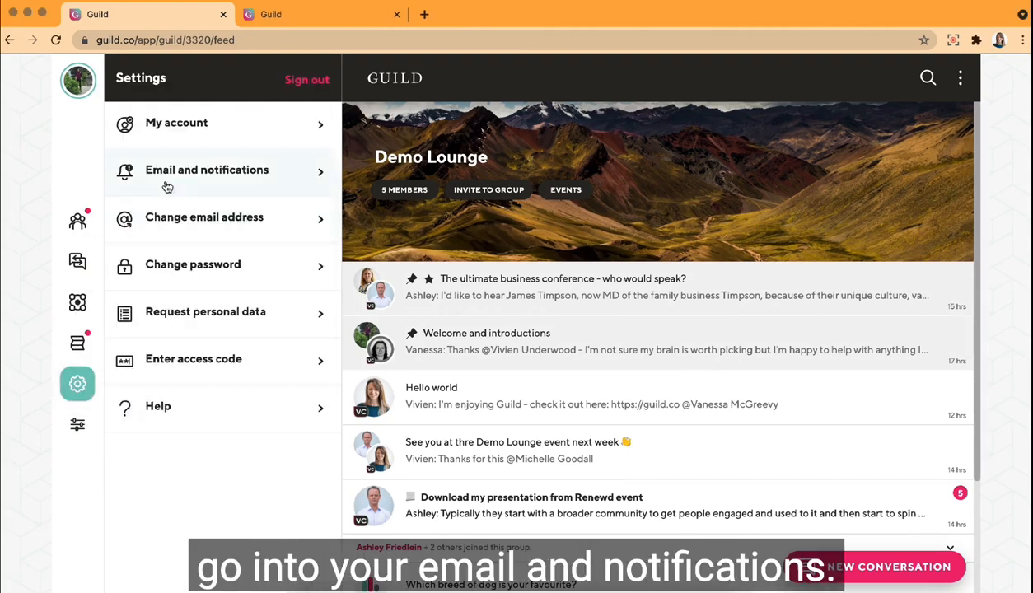
Review the email and notification toggles, then return to groups and the Welcome to Guild feed.
click(208, 170)
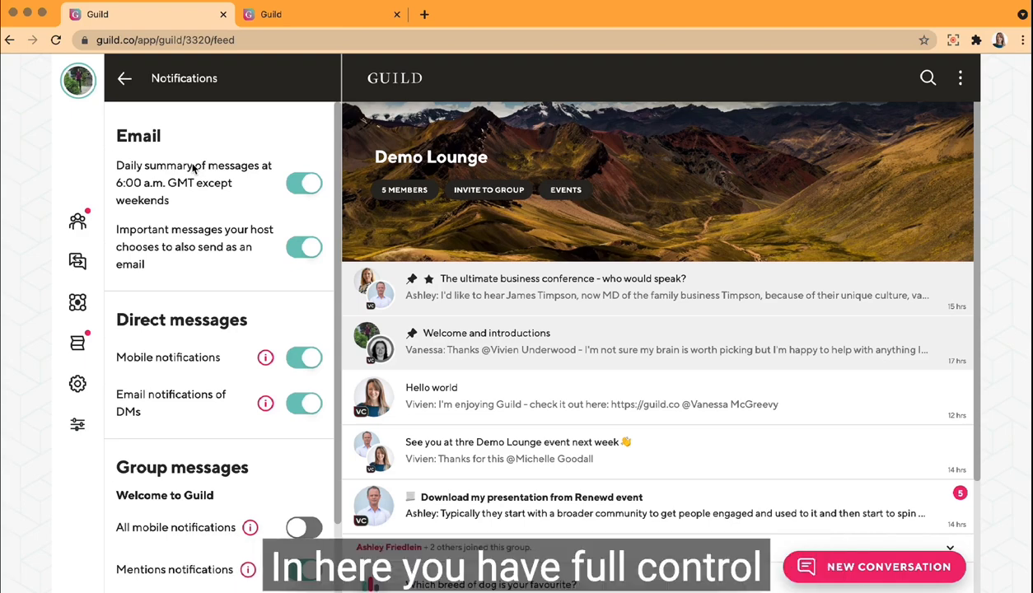
mouse_move(197, 208)
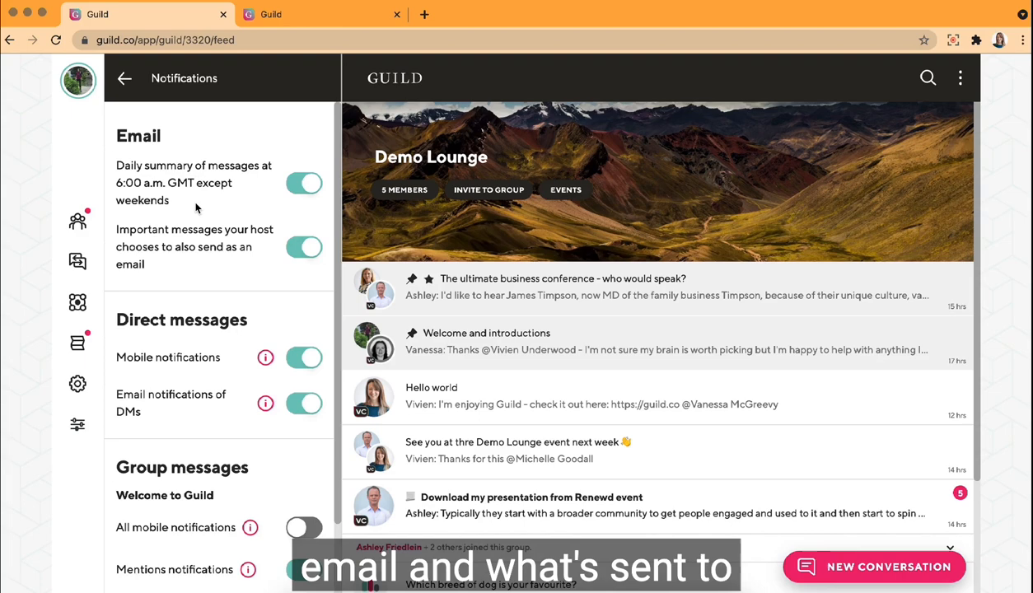
scroll(down, 3)
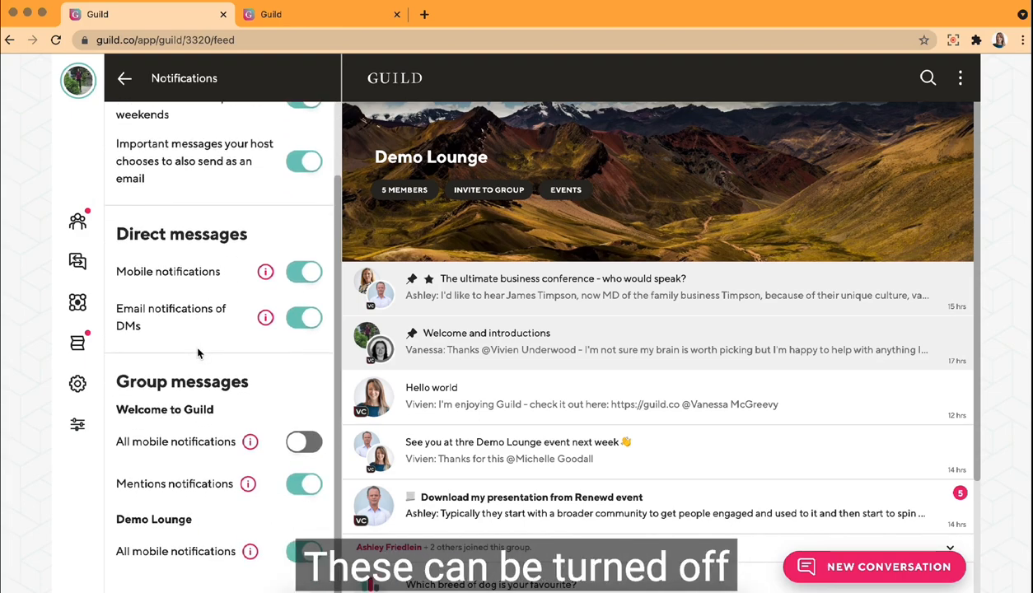
mouse_move(204, 484)
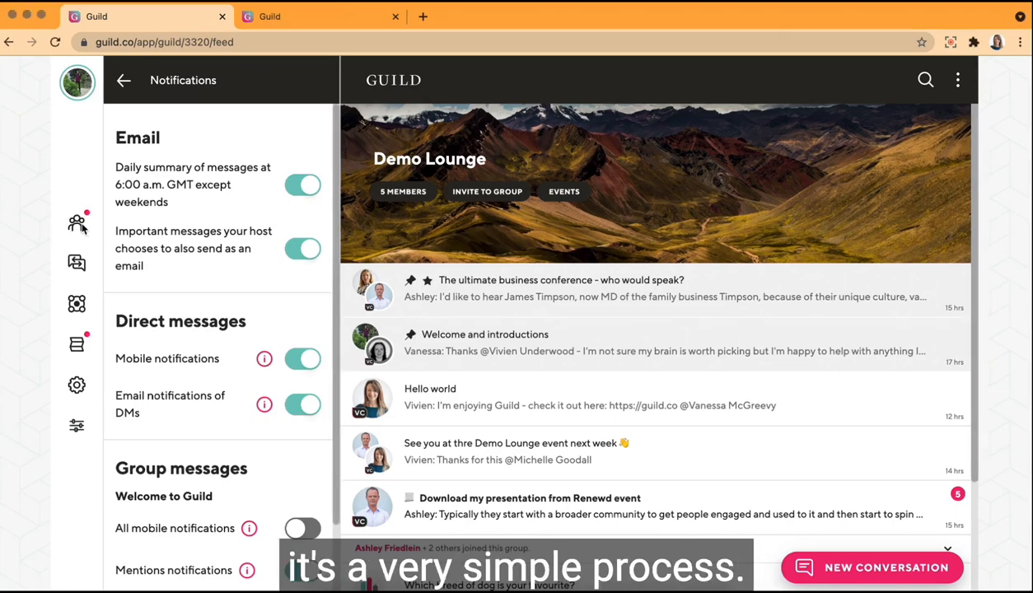
click(76, 222)
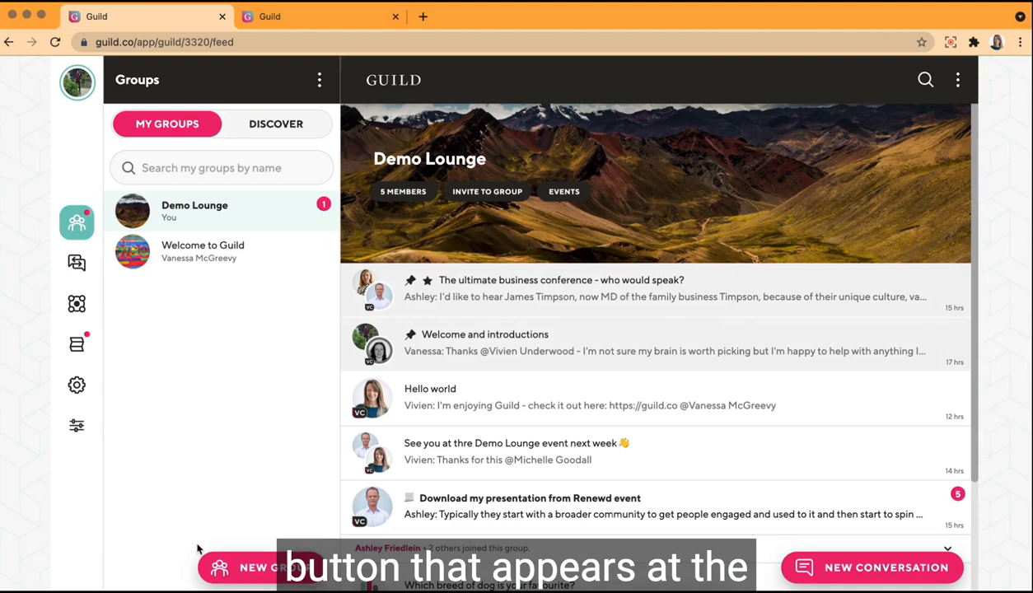
click(264, 566)
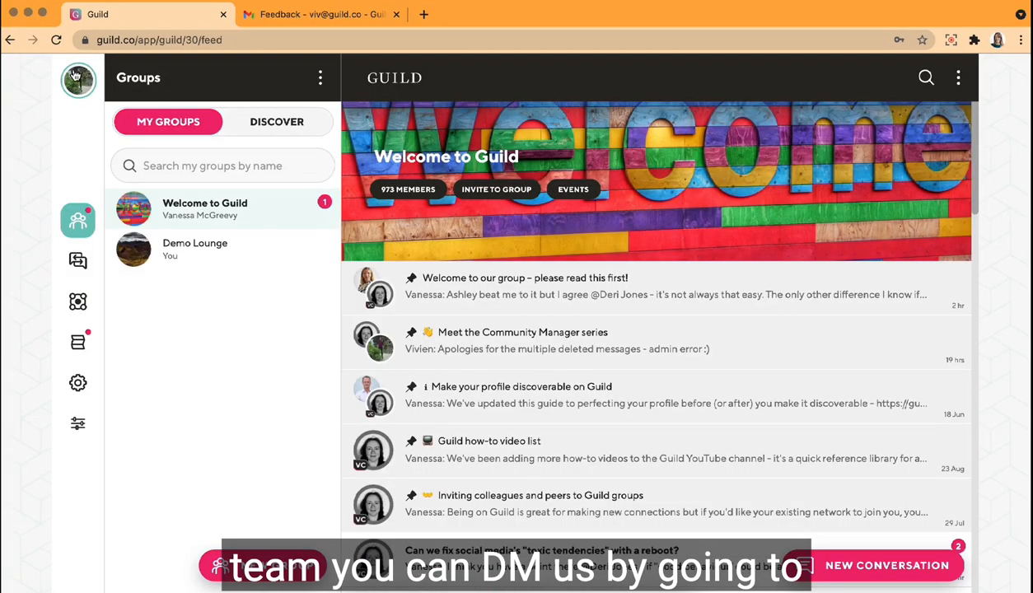
Reach the Help section from account settings to message the Guild team.
click(78, 382)
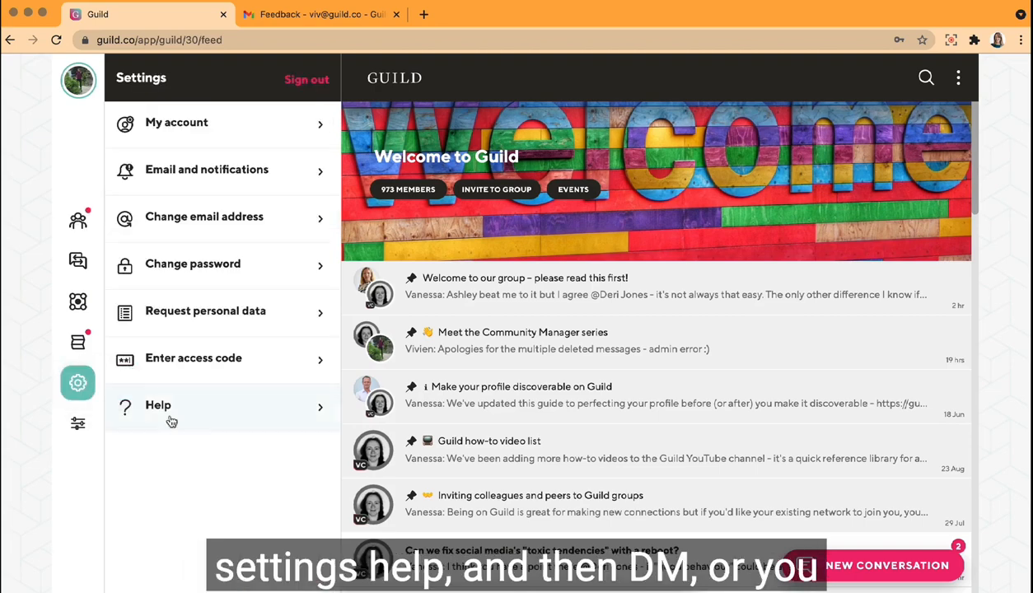
click(158, 405)
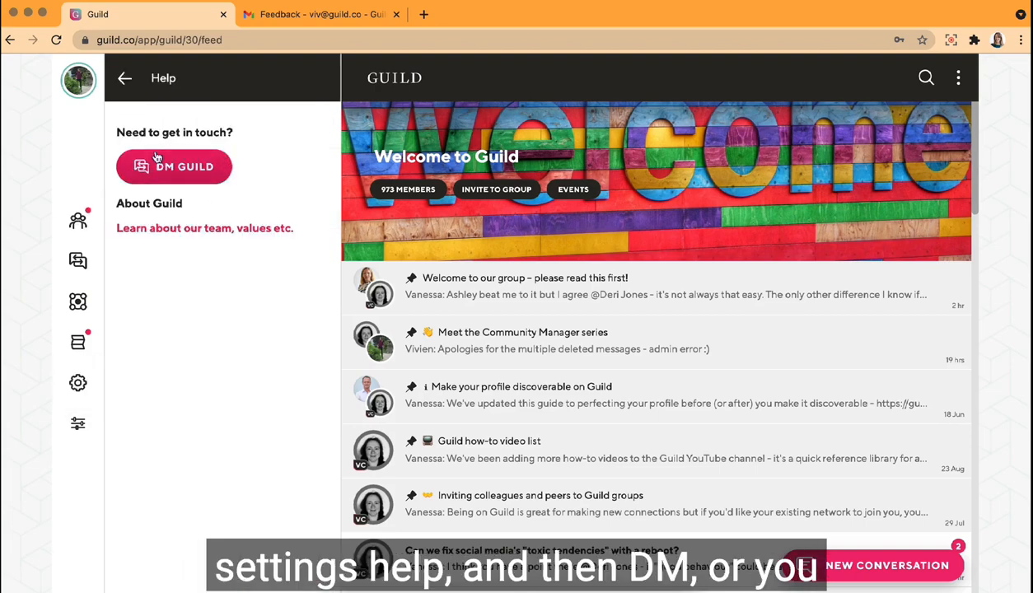